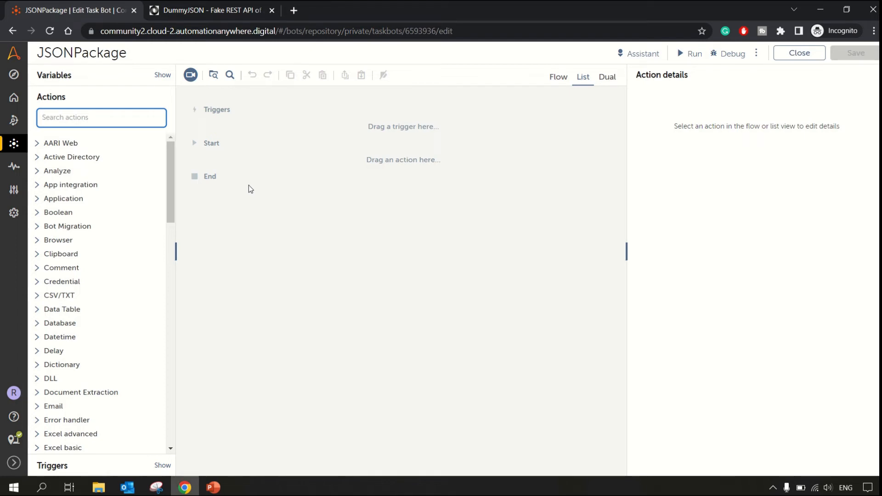
- Filter the Actions list to the Json package by searching 'JSON'
{"action": "type", "text": "I"}
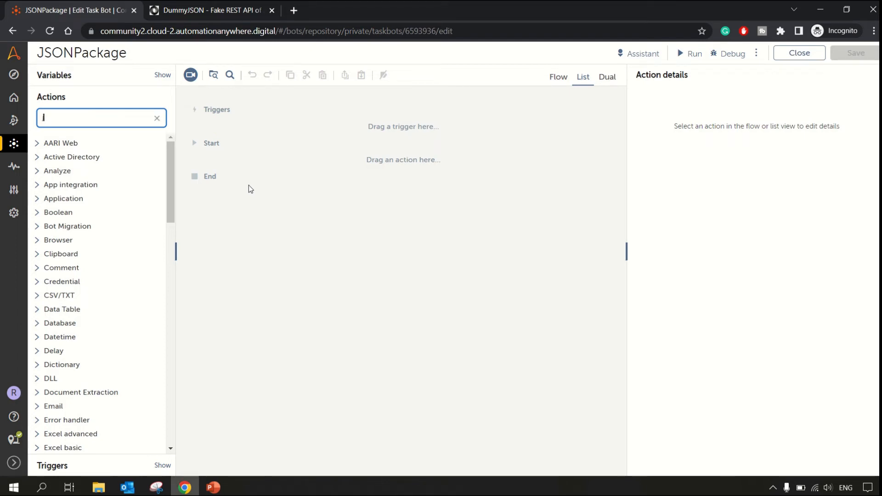
{"action": "type", "text": "SON"}
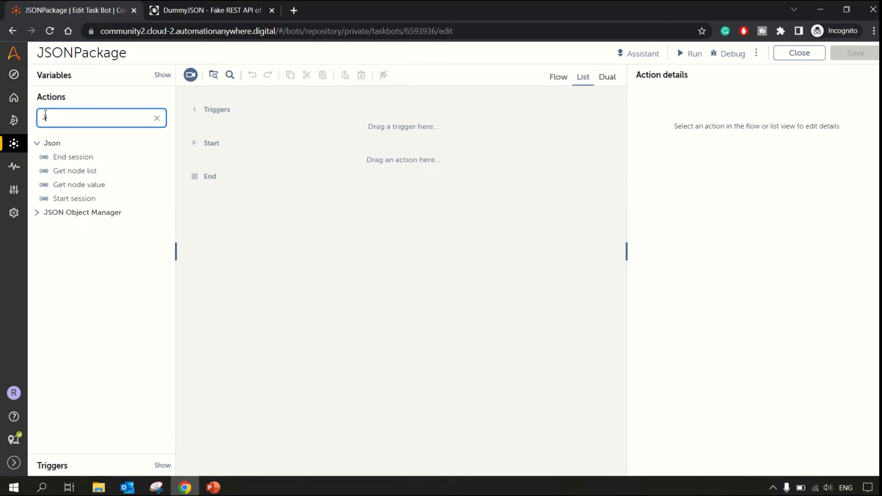
{"action": "type", "text": "JSON"}
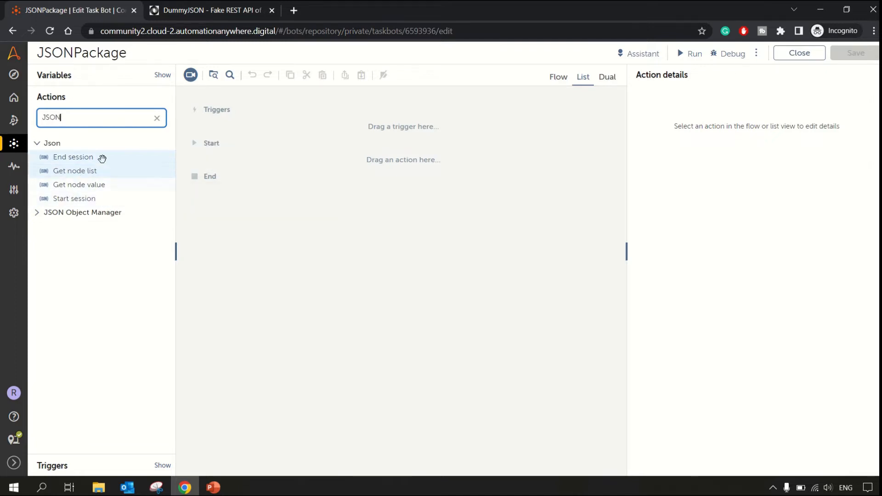
{"action": "mouse_move", "coordinate": [79, 185]}
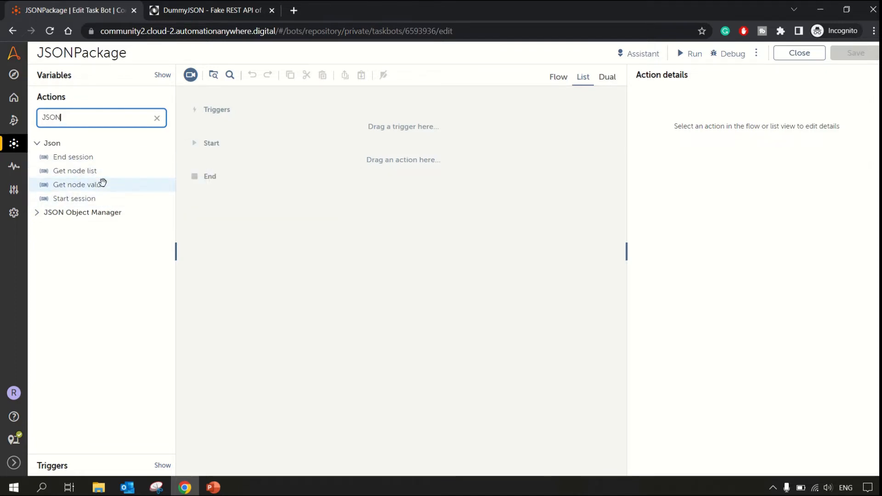
{"action": "mouse_move", "coordinate": [79, 184]}
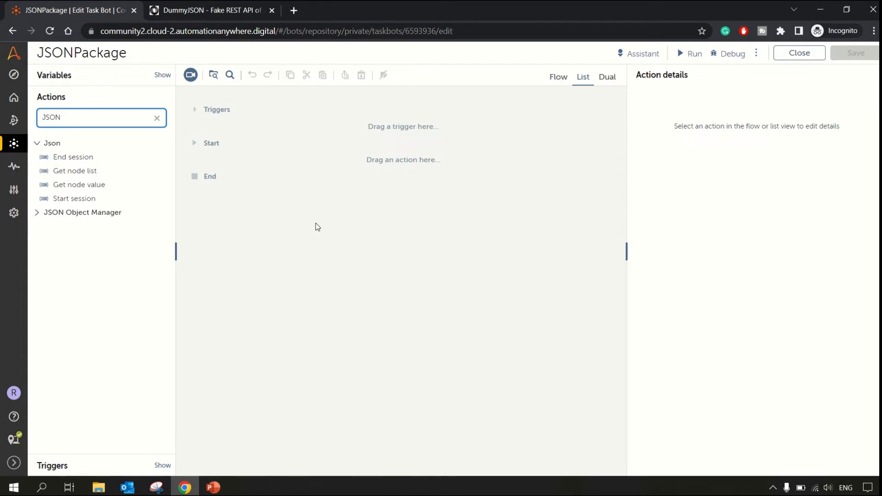
{"action": "mouse_move", "coordinate": [323, 20]}
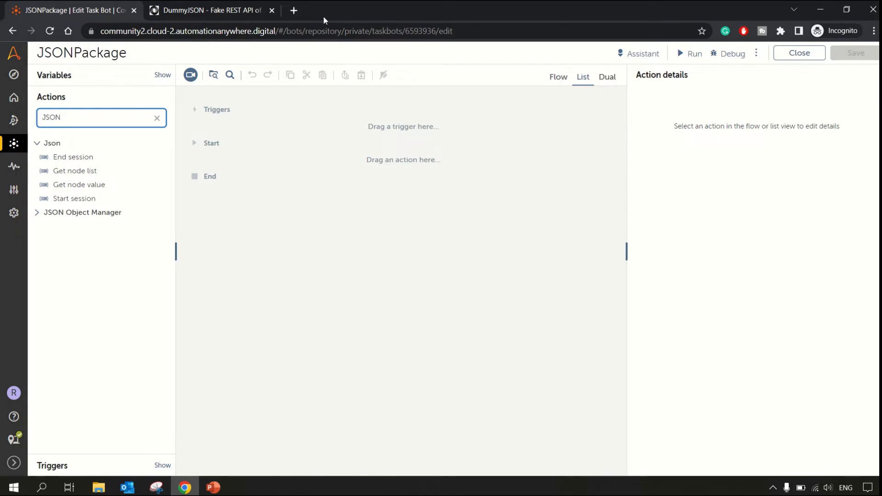
{"action": "left_click", "coordinate": [211, 10]}
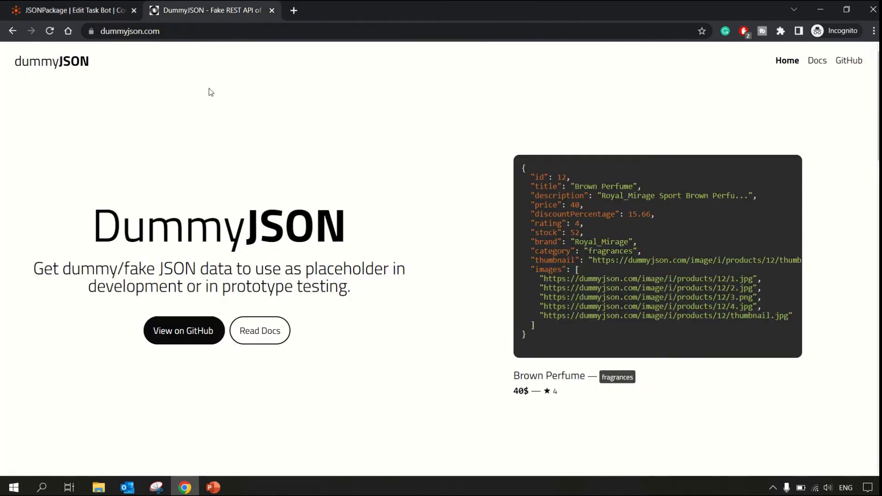
{"action": "scroll", "scroll_direction": "down", "scroll_amount": 3}
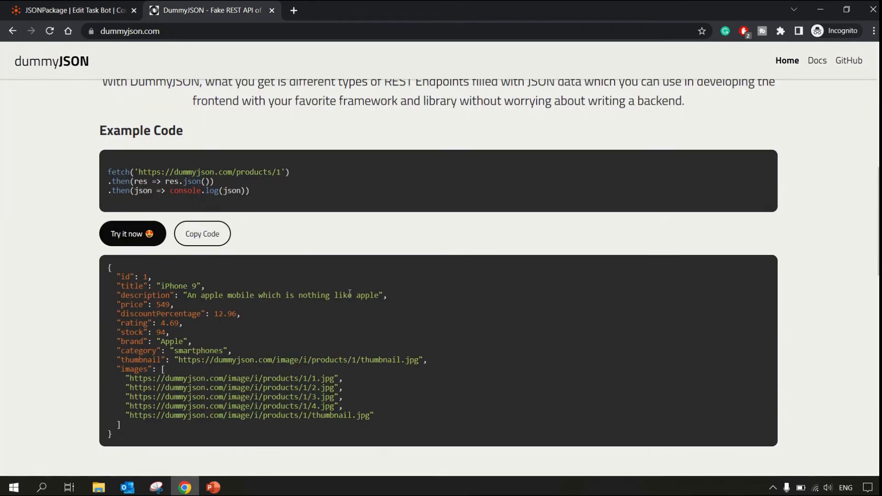
{"action": "scroll", "scroll_direction": "down", "scroll_amount": 3}
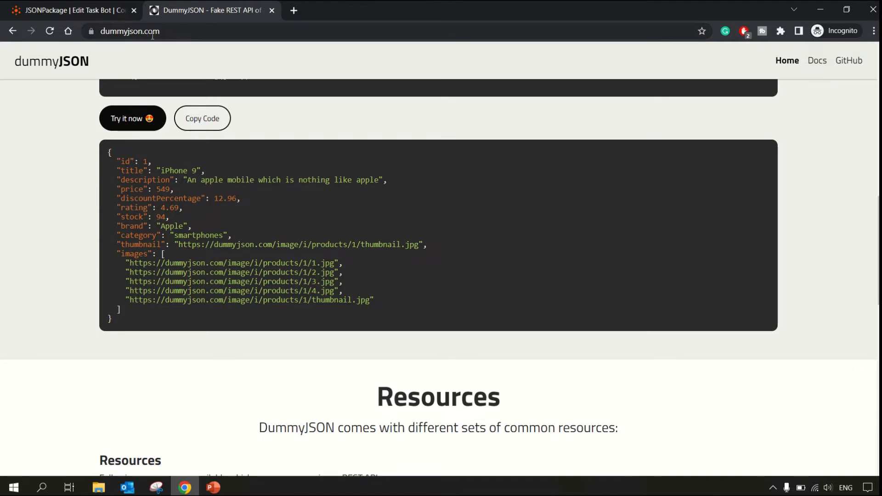
{"action": "mouse_move", "coordinate": [199, 227]}
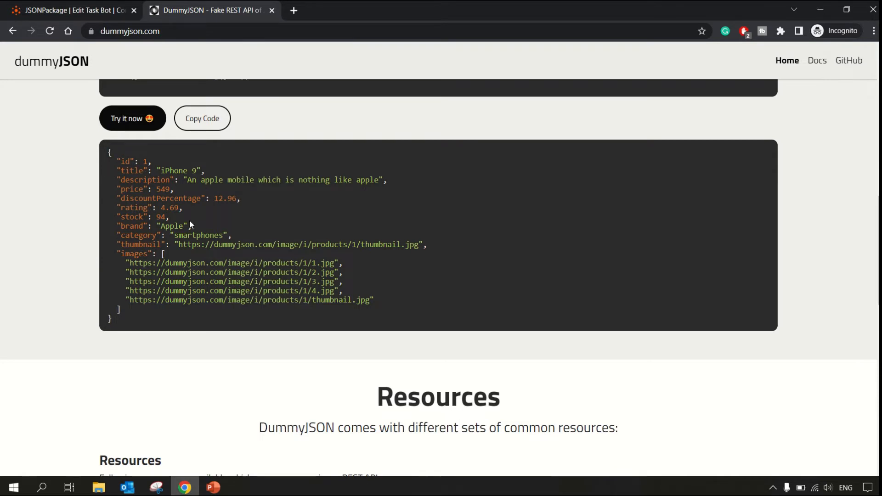
{"action": "left_click", "coordinate": [71, 10]}
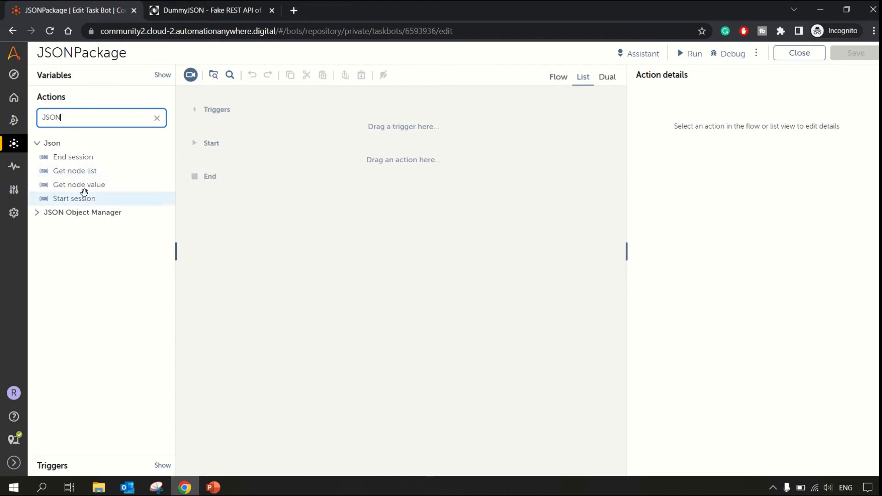
{"action": "mouse_move", "coordinate": [74, 198]}
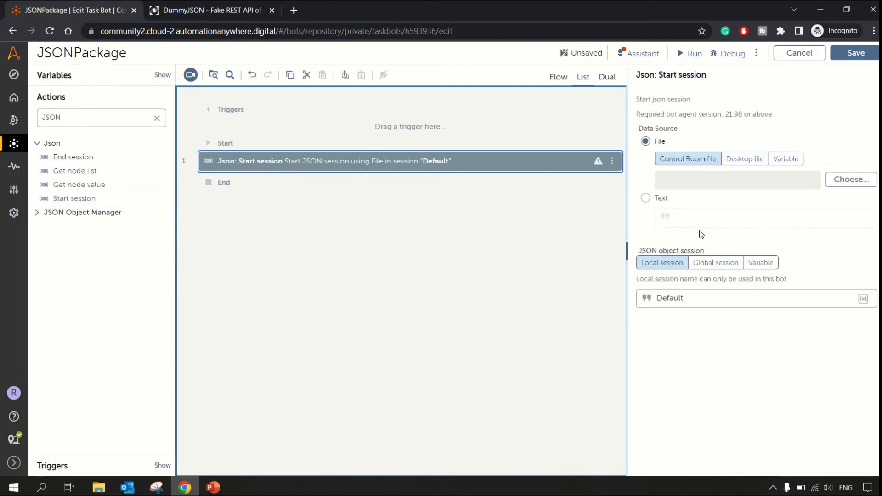
{"action": "mouse_move", "coordinate": [729, 290]}
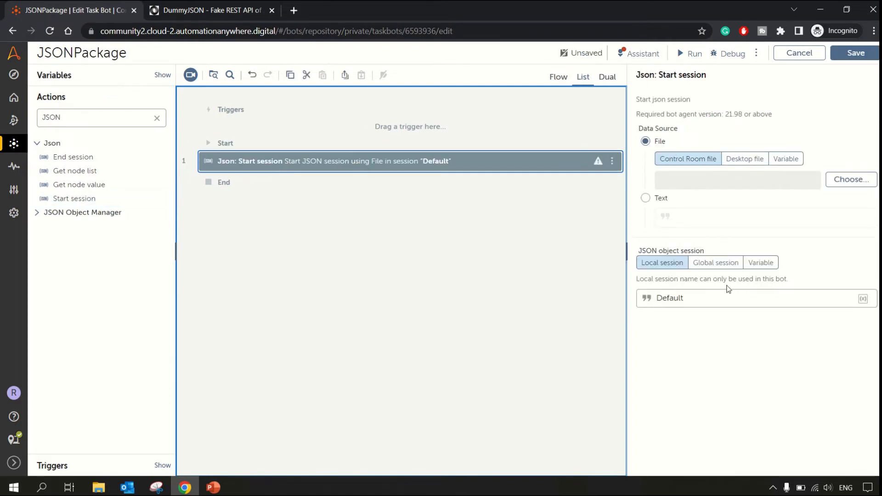
{"action": "mouse_move", "coordinate": [672, 291]}
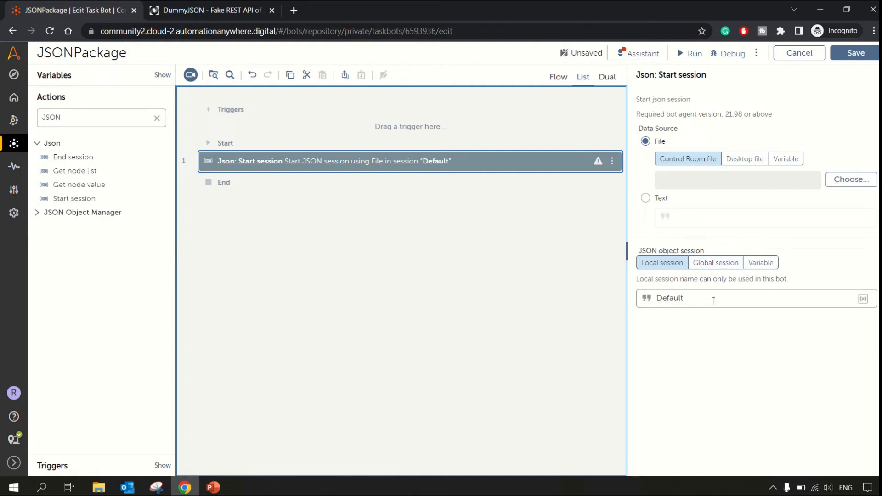
{"action": "mouse_move", "coordinate": [284, 93]}
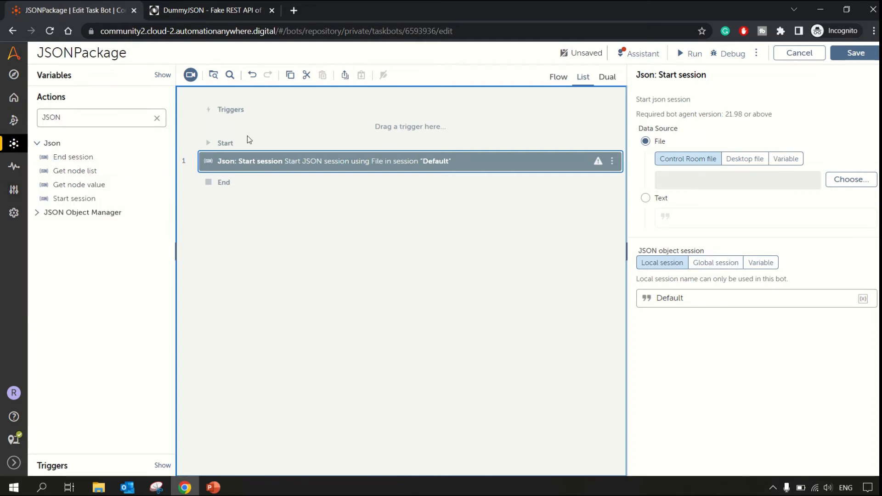
{"action": "mouse_move", "coordinate": [679, 291]}
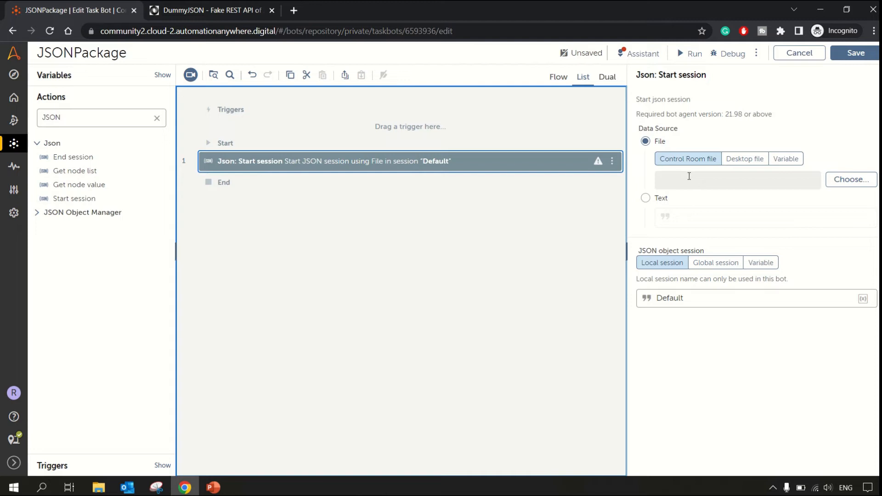
{"action": "mouse_move", "coordinate": [744, 159]}
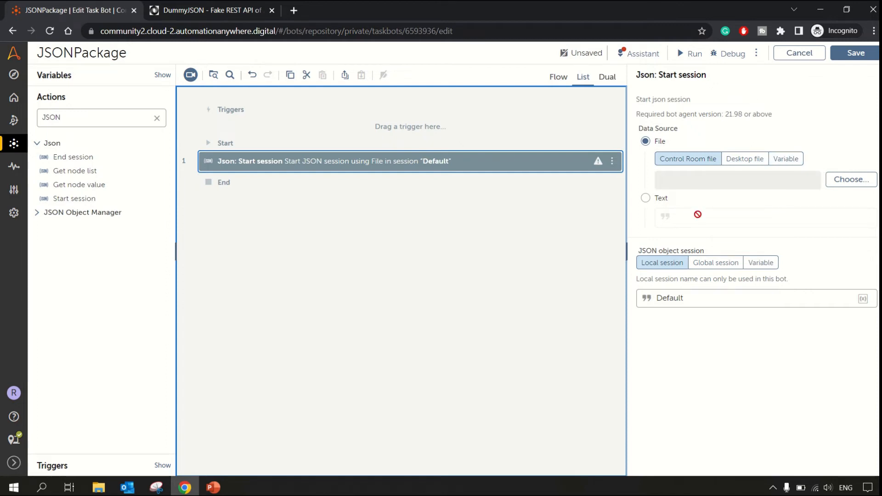
- Set Start session's data source to Text and bring in the iPhone 9 product JSON from DummyJSON
{"action": "left_click", "coordinate": [645, 197]}
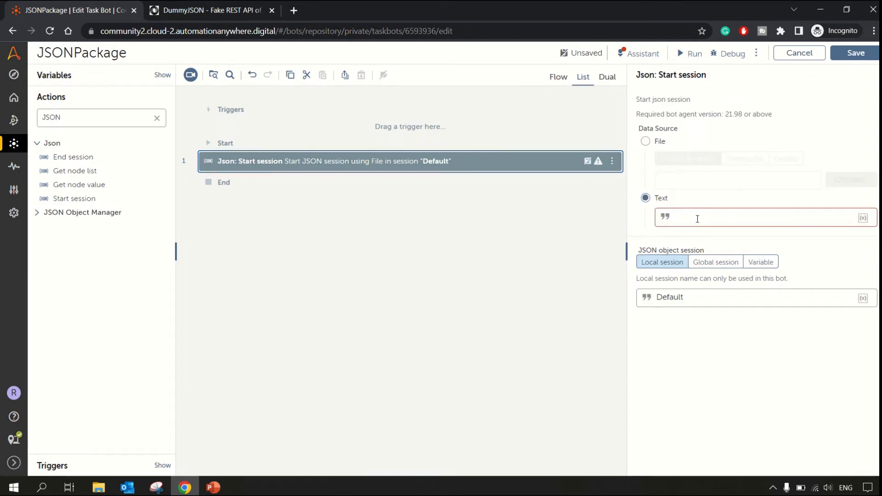
{"action": "left_click", "coordinate": [697, 218]}
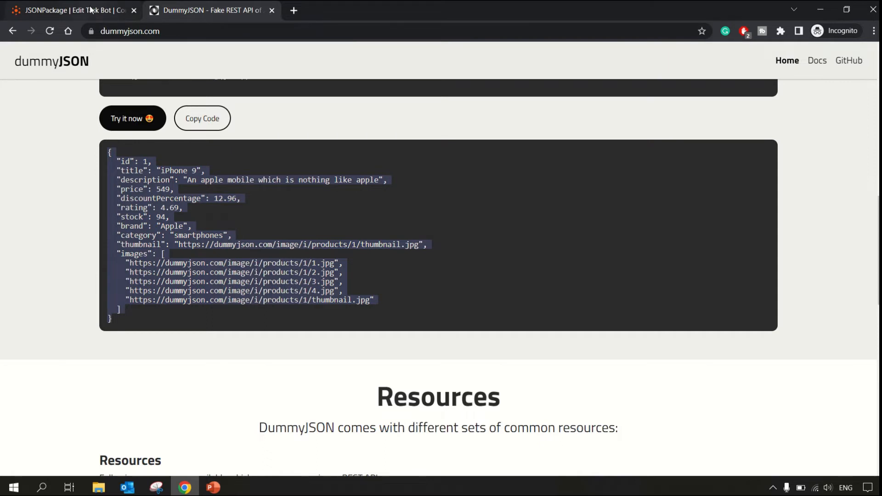
{"action": "left_click", "coordinate": [72, 10]}
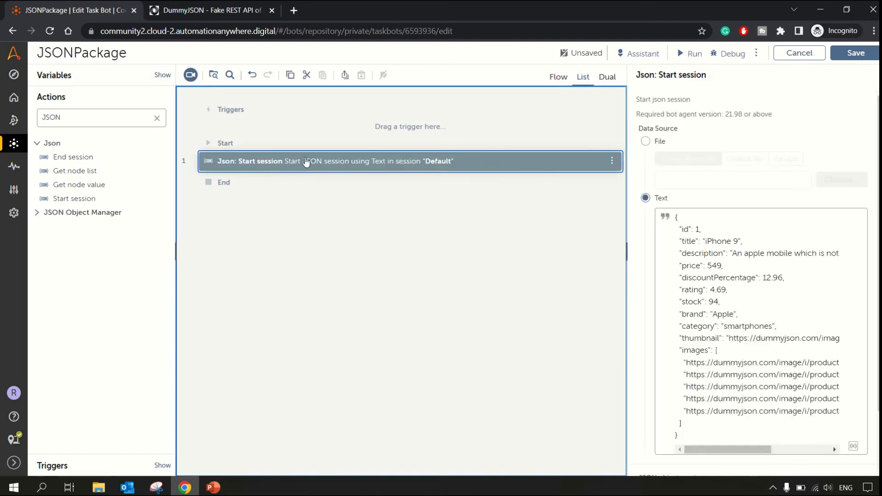
{"action": "mouse_move", "coordinate": [73, 198]}
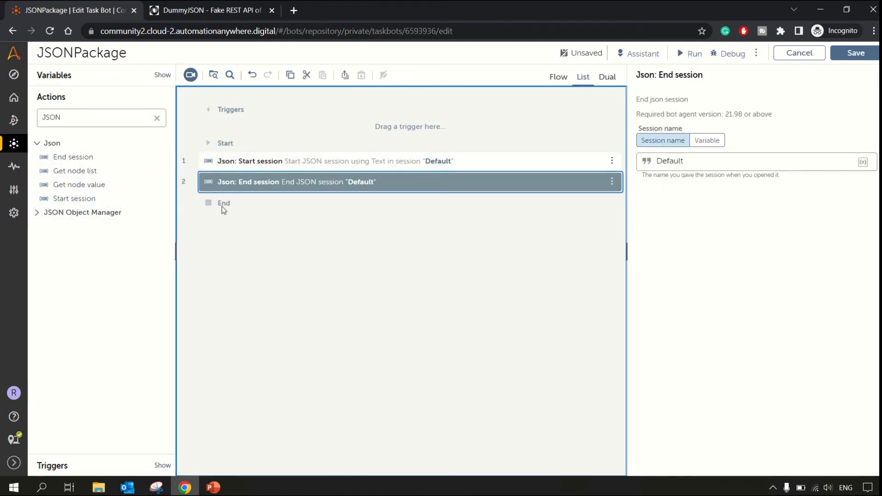
{"action": "mouse_move", "coordinate": [75, 171]}
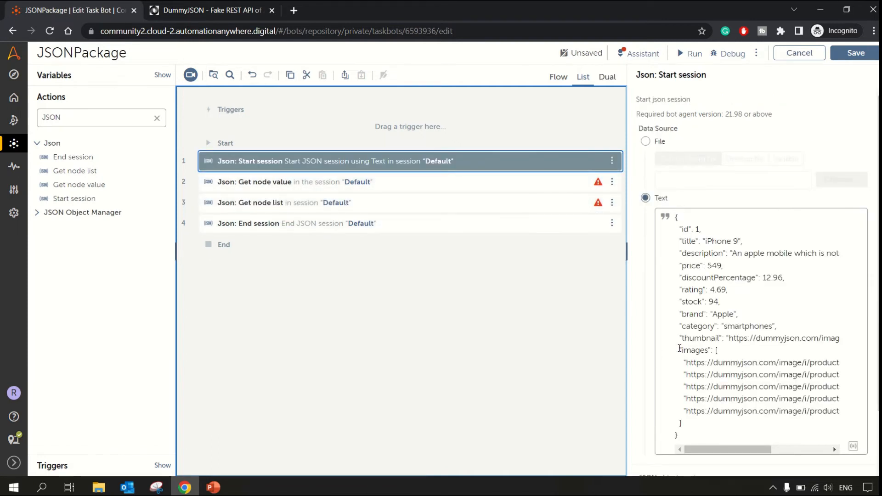
- Place Get node list into the flow and select the images key in the Start session JSON text
{"action": "left_click_drag", "start_coordinate": [677, 349], "coordinate": [726, 411]}
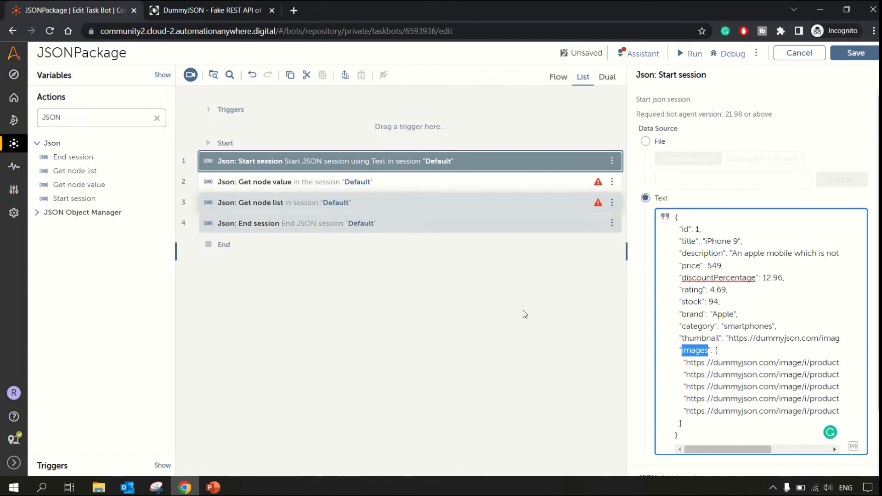
{"action": "double_click", "coordinate": [697, 326]}
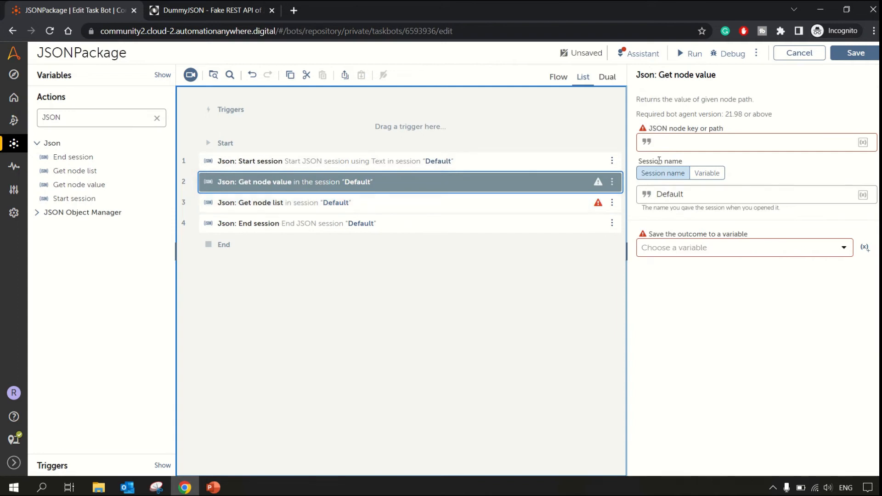
- Set Get node value to read path 'brand' into variable SampleString
{"action": "type", "text": "b"}
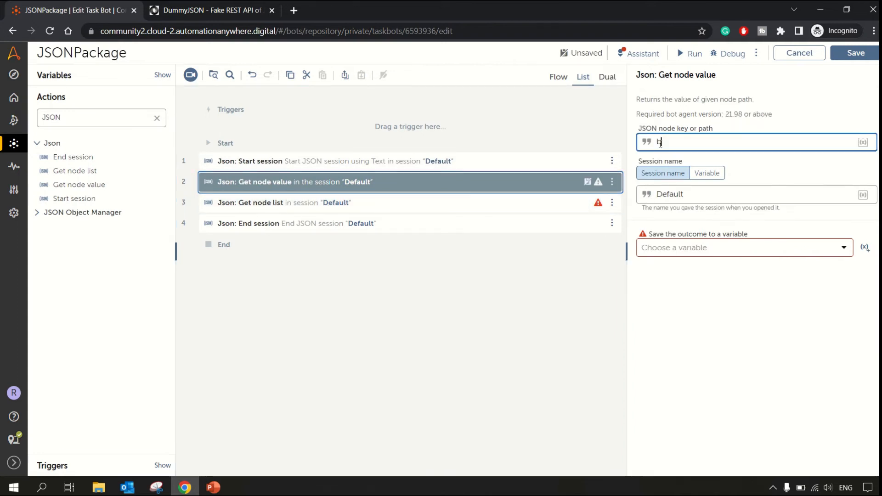
{"action": "type", "text": "rand"}
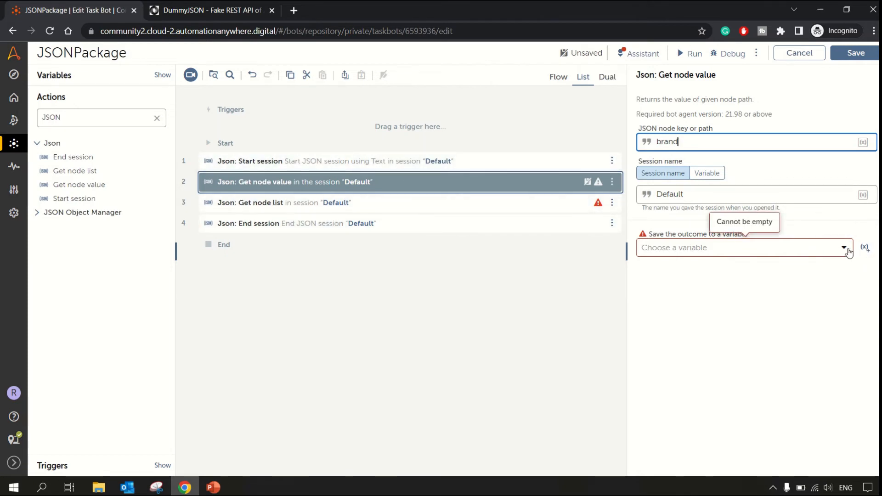
{"action": "left_click", "coordinate": [843, 247]}
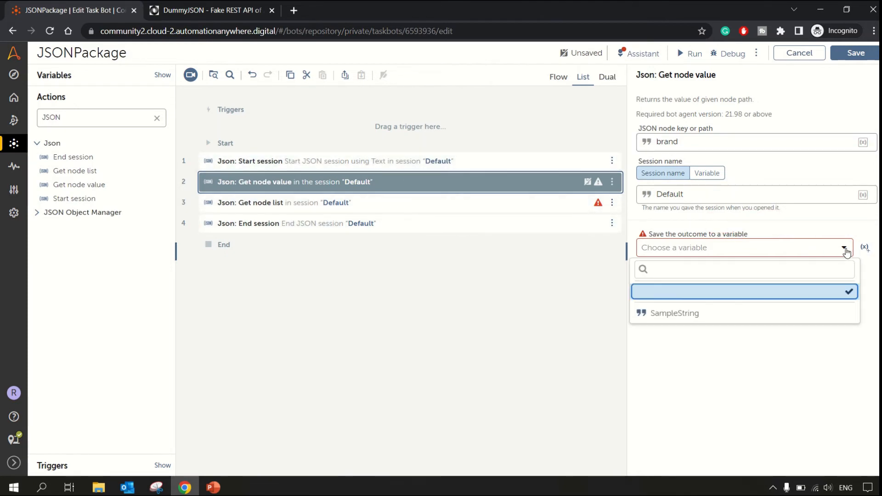
{"action": "left_click", "coordinate": [673, 312]}
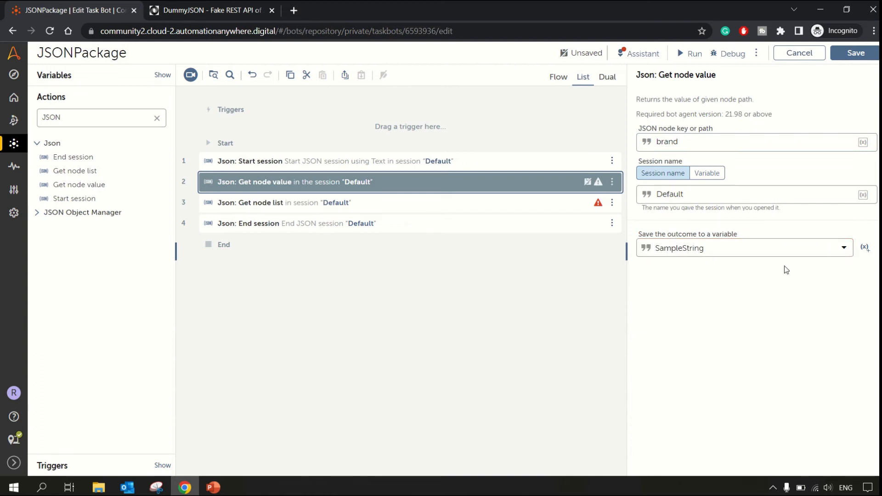
- Move to the Get node list step's JSON node path field
{"action": "left_click", "coordinate": [283, 202]}
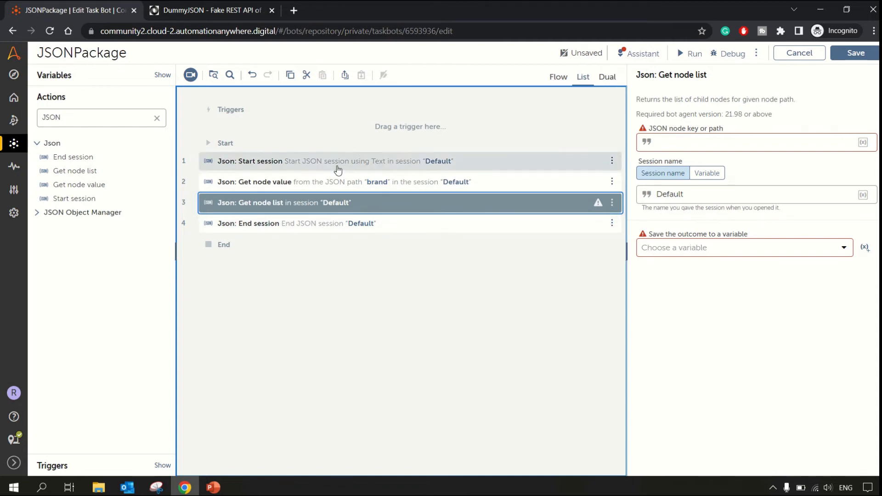
{"action": "left_click", "coordinate": [334, 160]}
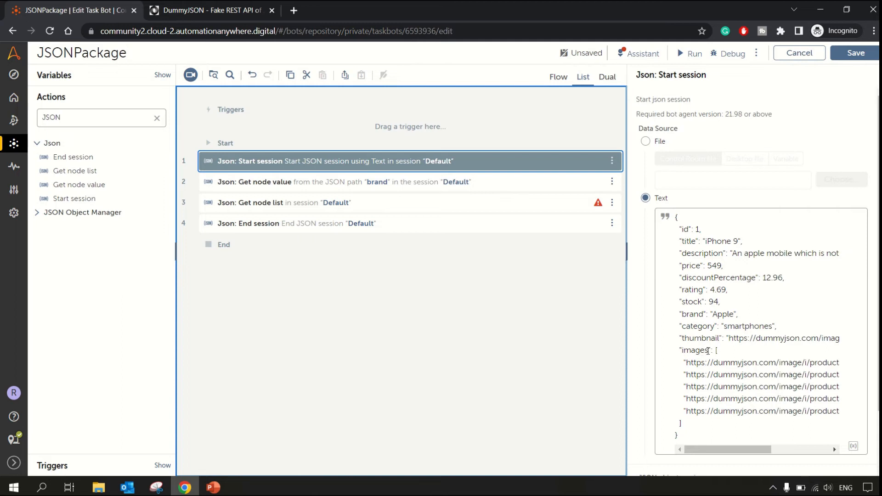
- Set Get node list to read path 'images' into new list variable lstJSON via Create & select
{"action": "double_click", "coordinate": [695, 350]}
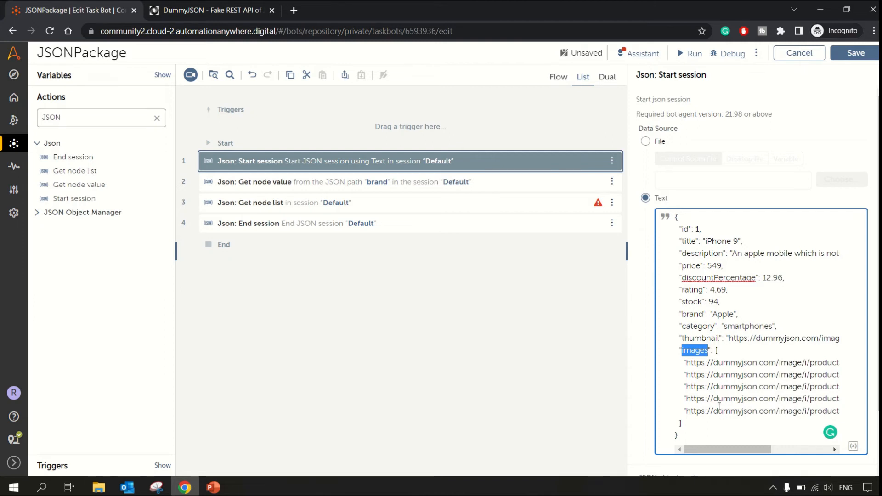
{"action": "left_click", "coordinate": [337, 182]}
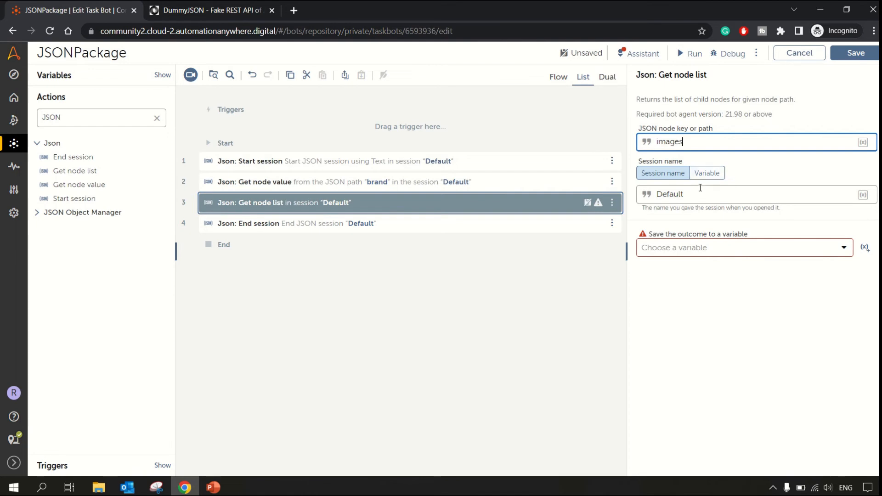
{"action": "mouse_move", "coordinate": [844, 259]}
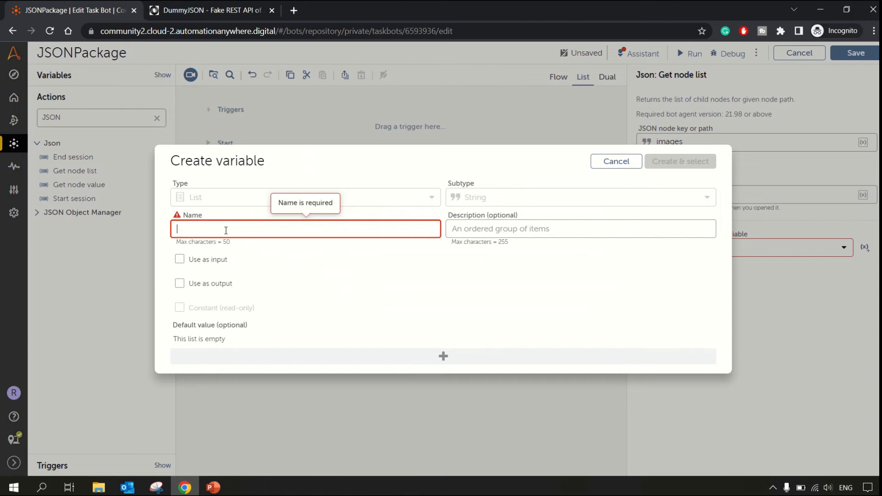
{"action": "type", "text": "lstJSON"}
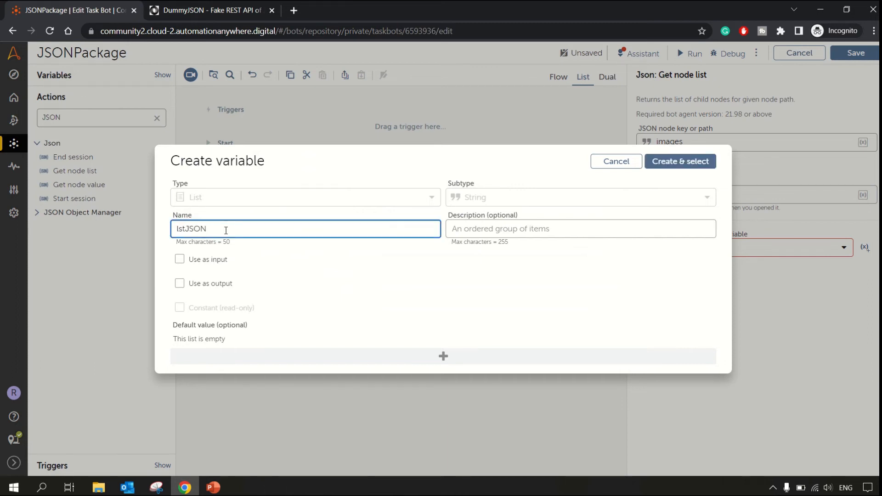
{"action": "left_click", "coordinate": [679, 162]}
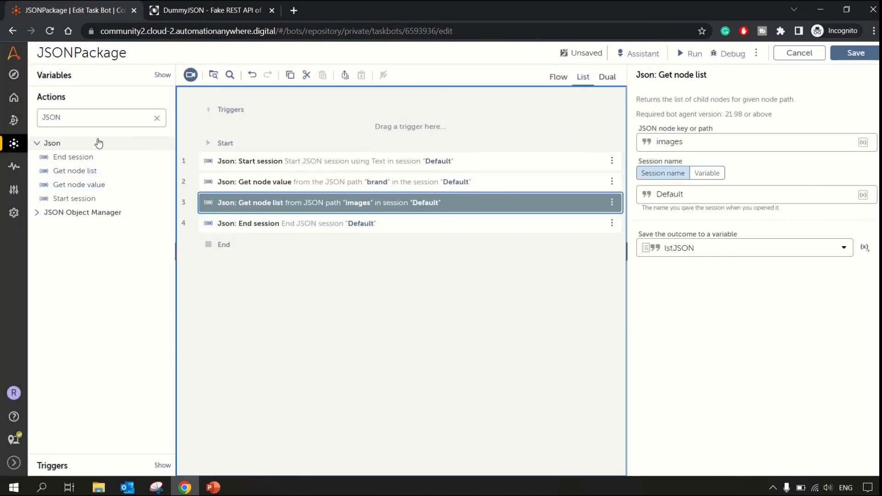
- Add a Message box after End session displaying $SampleString$
{"action": "type", "text": "Imes"}
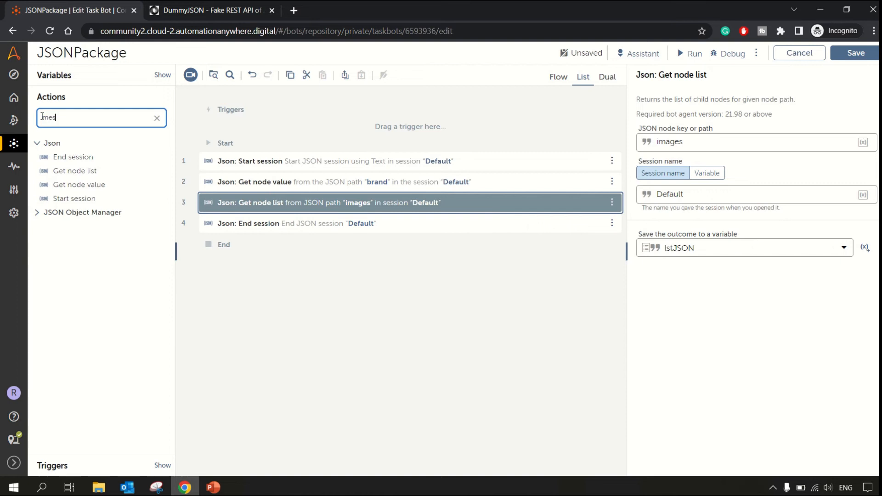
{"action": "type", "text": "mess"}
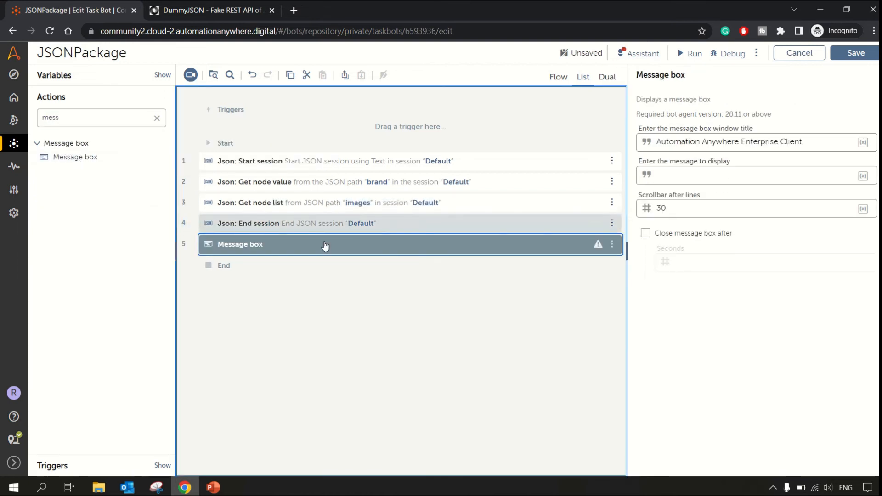
{"action": "left_click", "coordinate": [753, 174]}
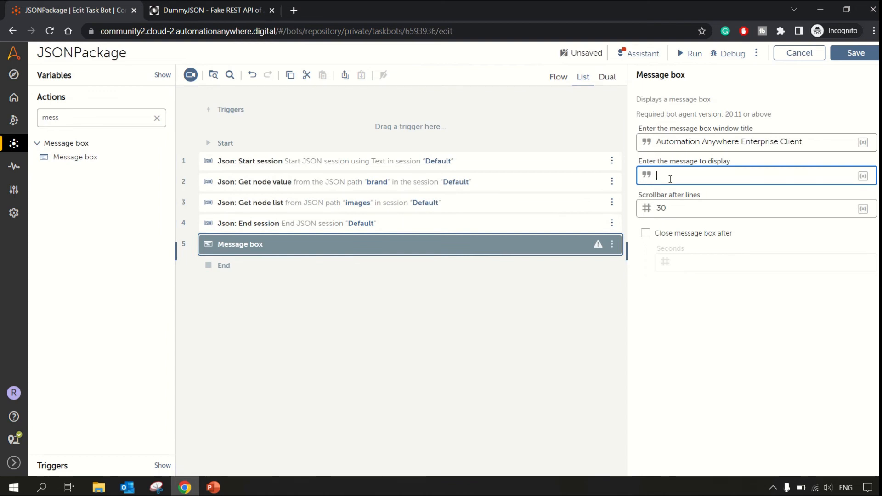
{"action": "type", "text": "$"}
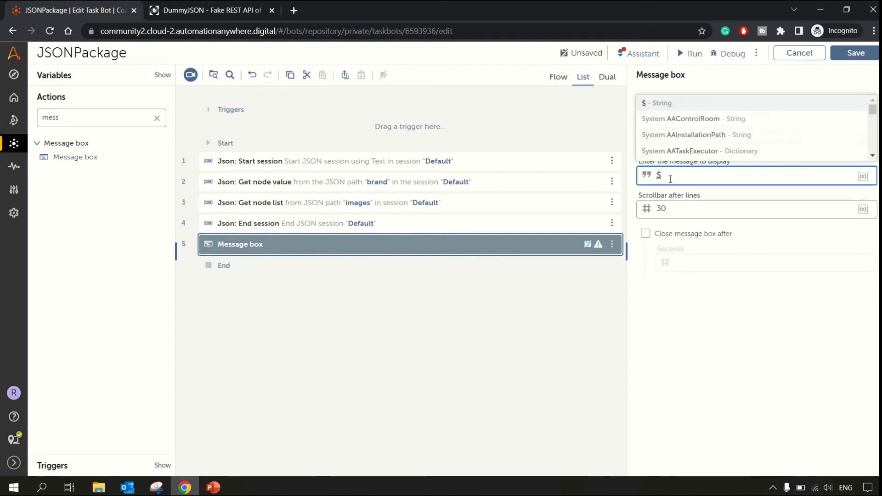
{"action": "type", "text": "sa"}
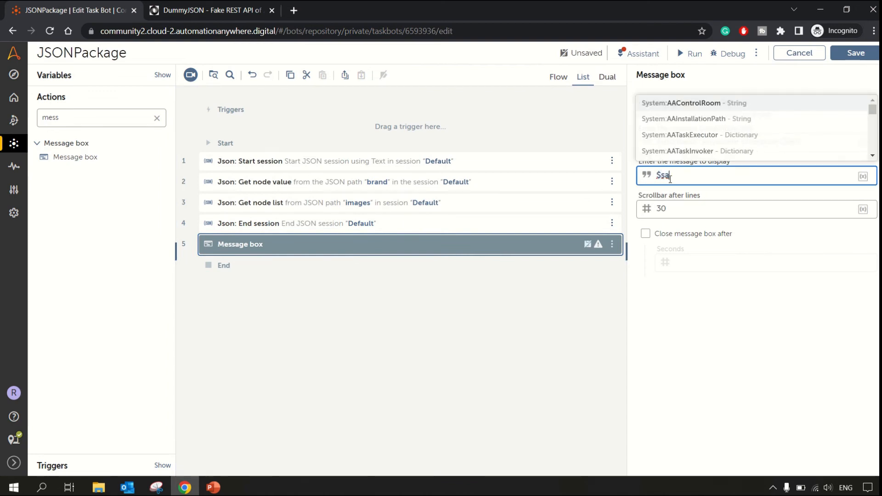
{"action": "type", "text": "SampleString$"}
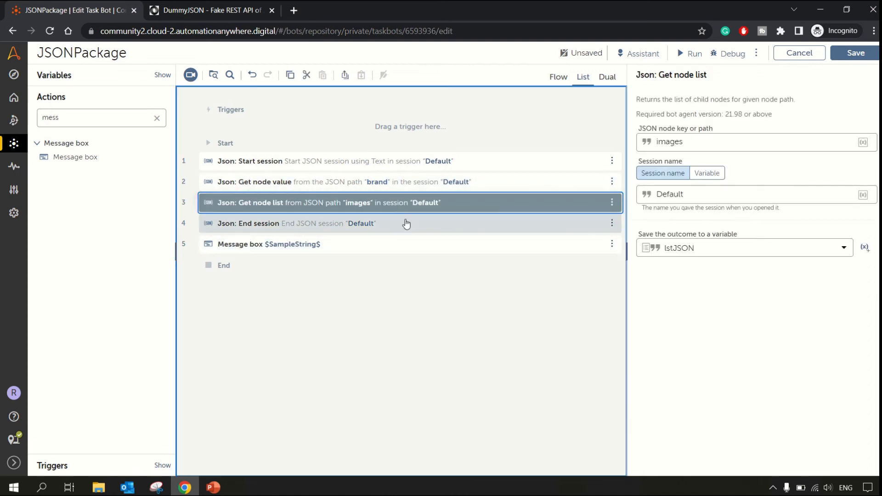
{"action": "left_click", "coordinate": [338, 181]}
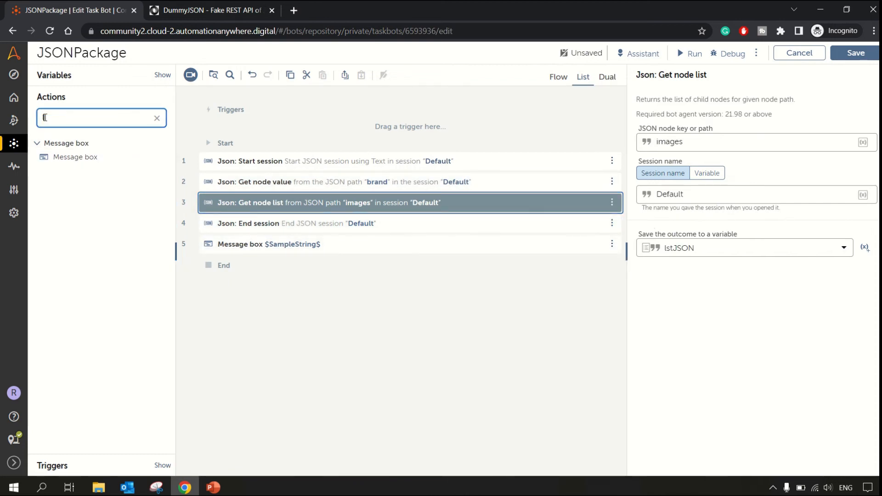
- Add a Loop with iterator 'For each item in the list' and a new loop variable
{"action": "type", "text": "loop"}
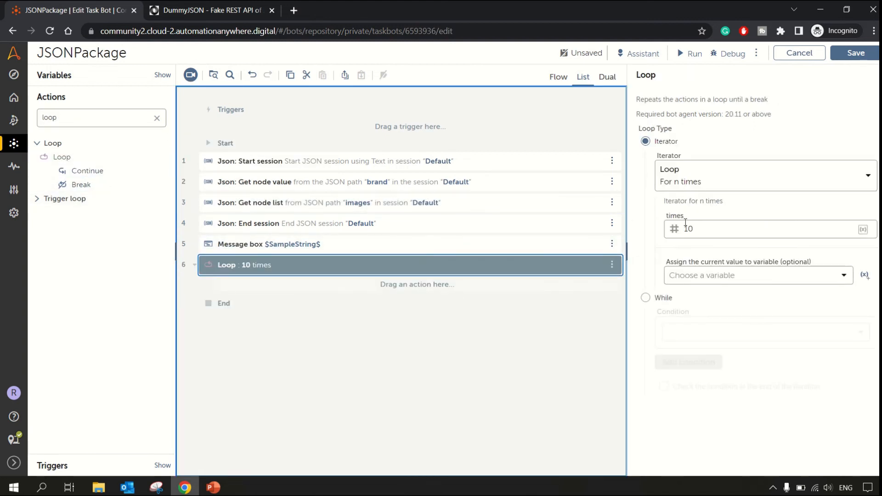
{"action": "left_click", "coordinate": [763, 175]}
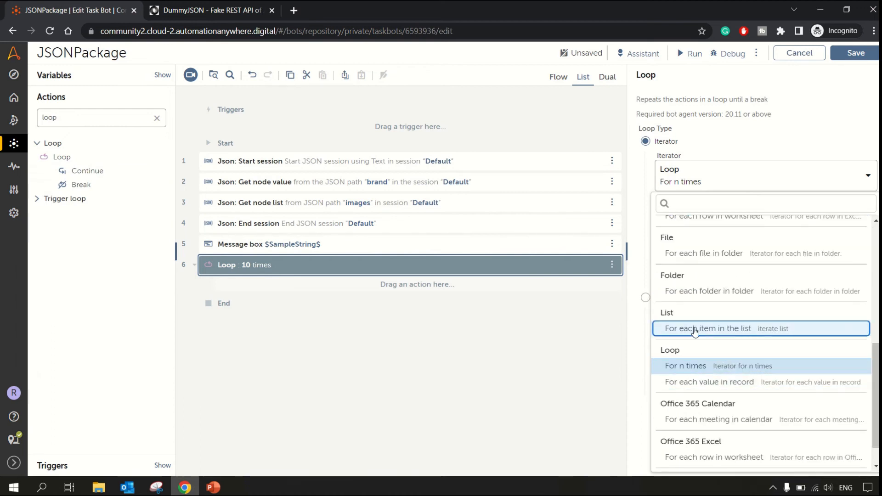
{"action": "left_click", "coordinate": [707, 328]}
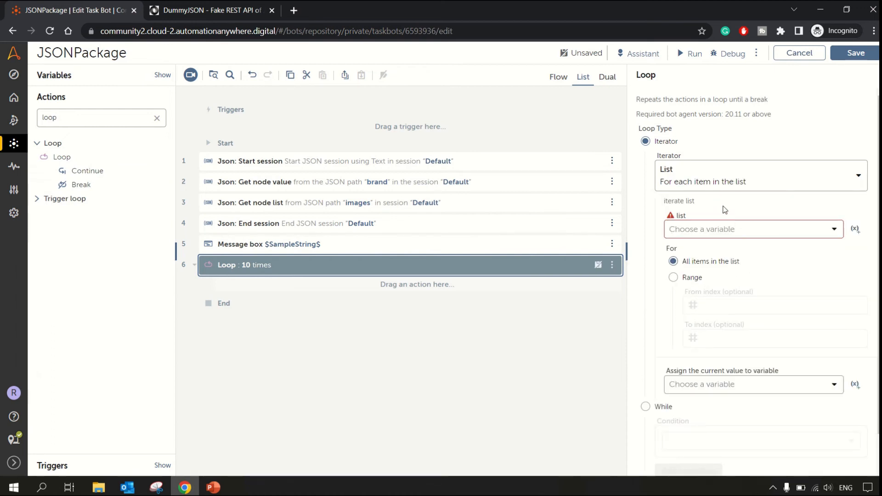
{"action": "left_click", "coordinate": [751, 229]}
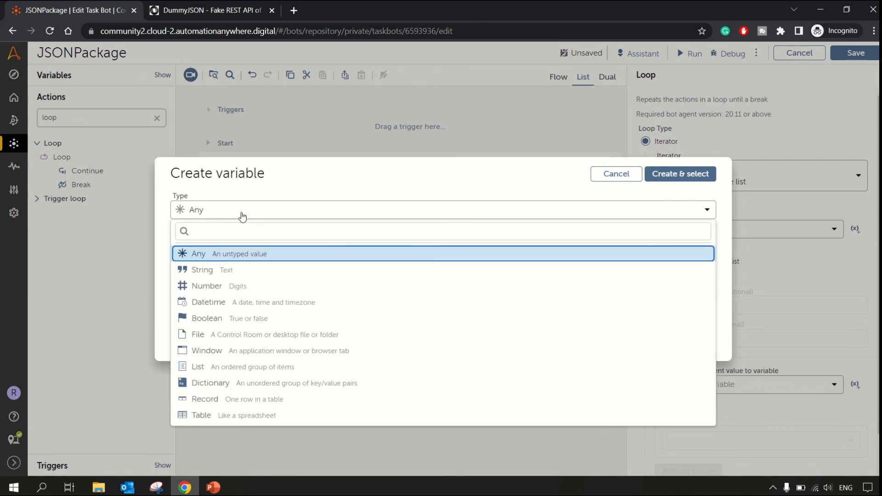
- Nest a Message box inside the loop displaying $ListItem$
{"action": "left_click", "coordinate": [202, 269]}
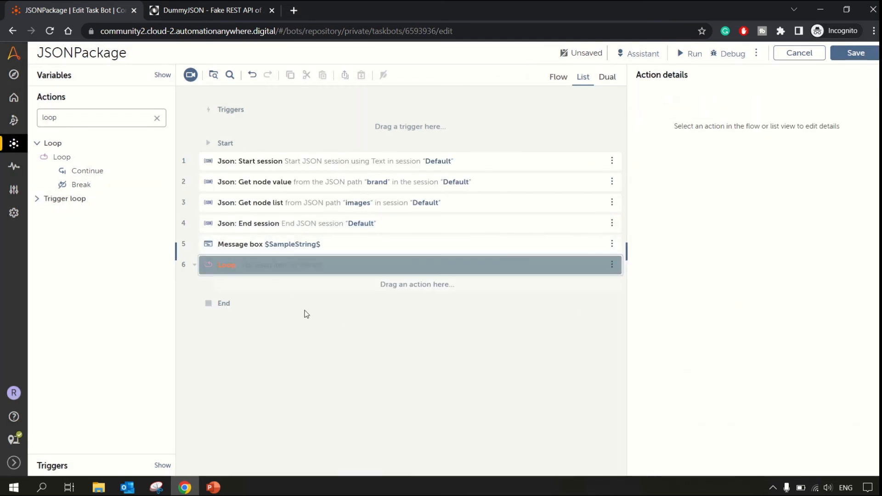
{"action": "left_click", "coordinate": [268, 243]}
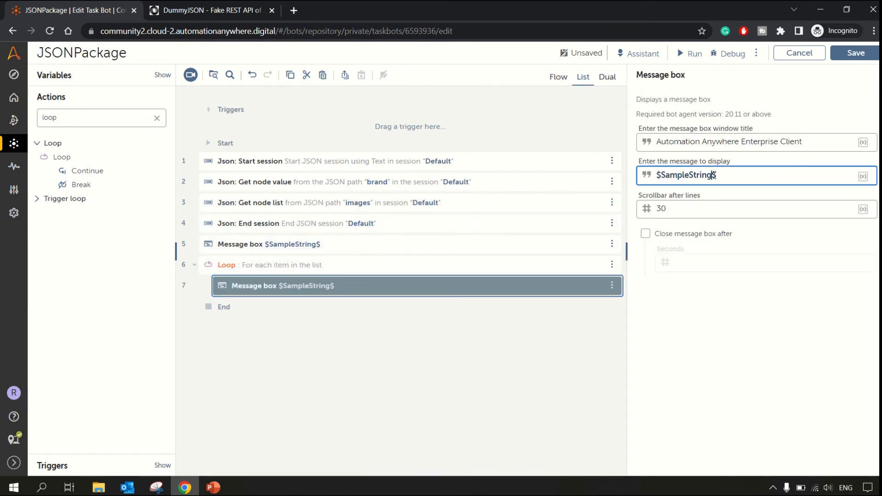
{"action": "type", "text": "$Sam"}
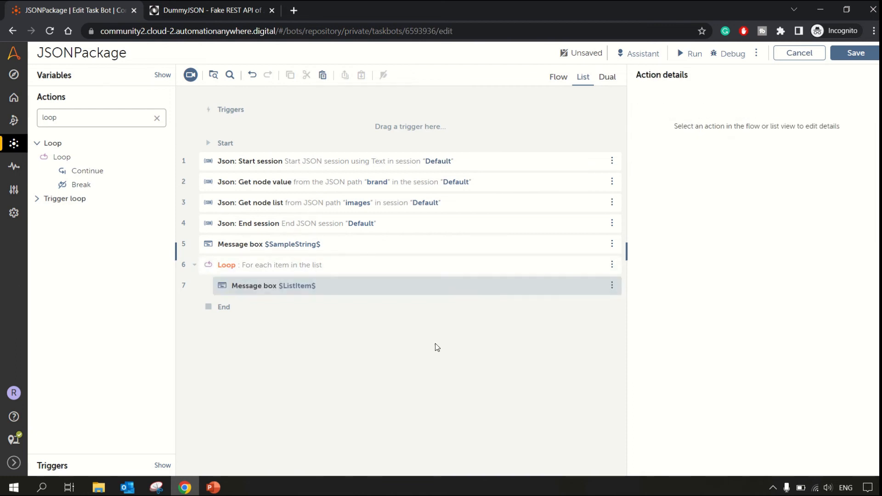
{"action": "left_click", "coordinate": [332, 161]}
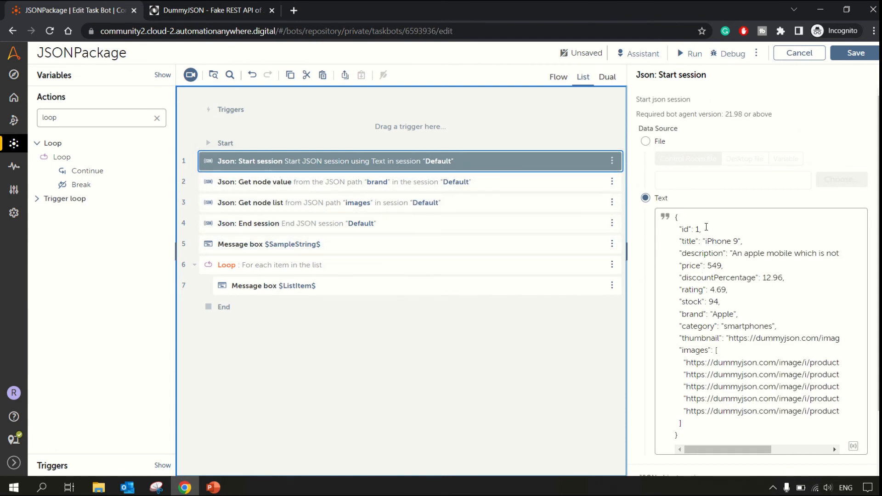
{"action": "mouse_move", "coordinate": [588, 335]}
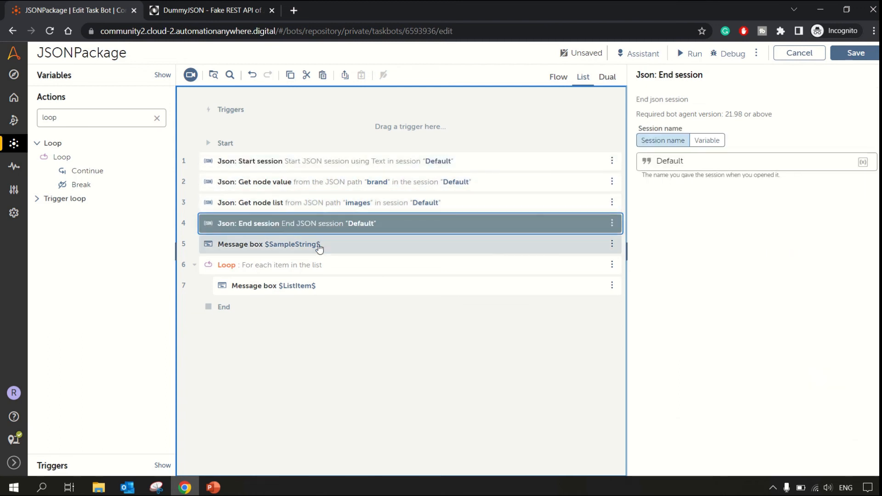
- Run the bot, dismissing the Apple and image-link messages and the success notice
{"action": "left_click", "coordinate": [694, 54]}
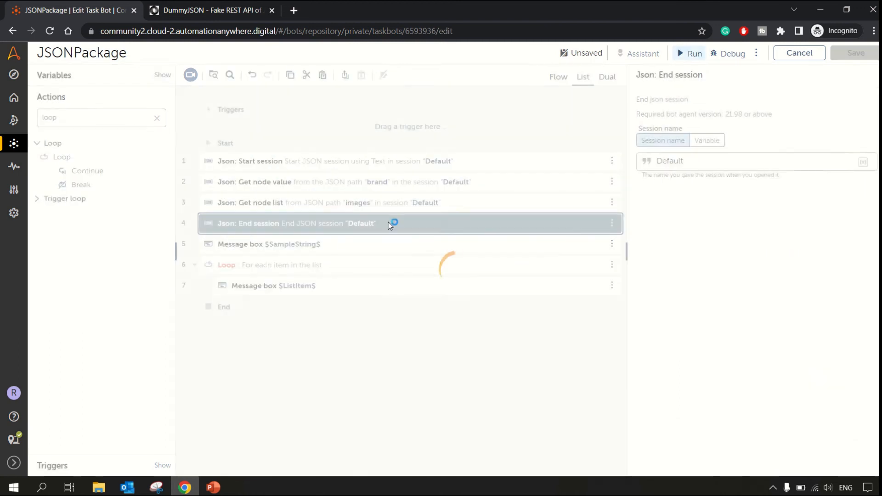
{"action": "left_click", "coordinate": [693, 54]}
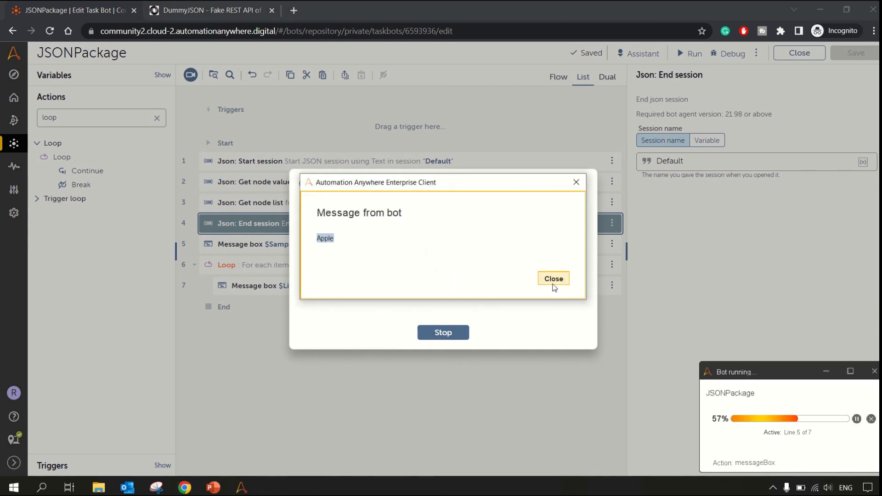
{"action": "left_click", "coordinate": [552, 279]}
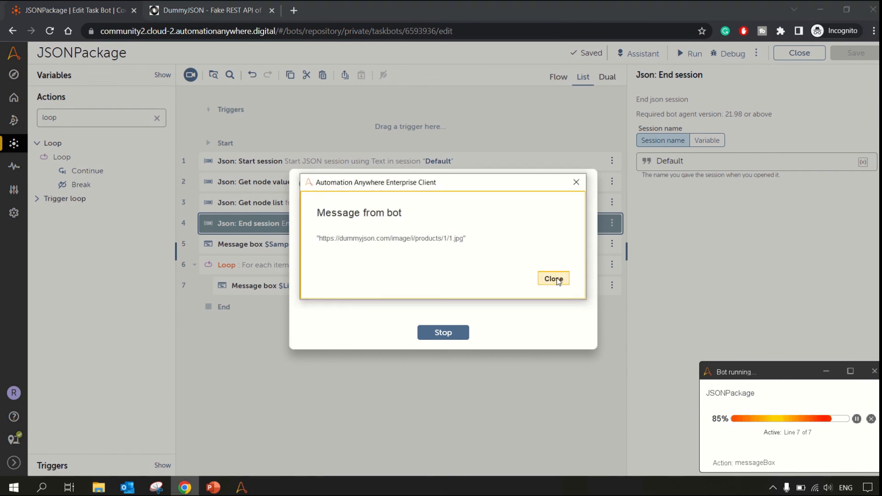
{"action": "left_click", "coordinate": [553, 278]}
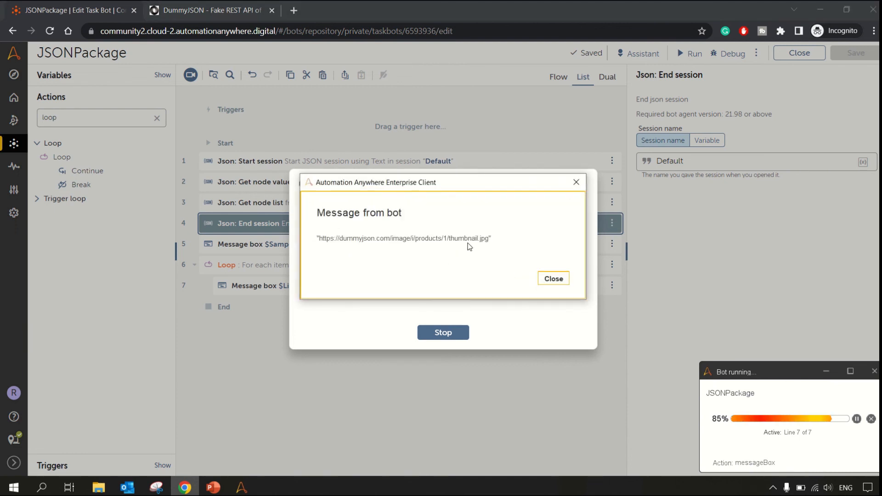
{"action": "left_click", "coordinate": [552, 277]}
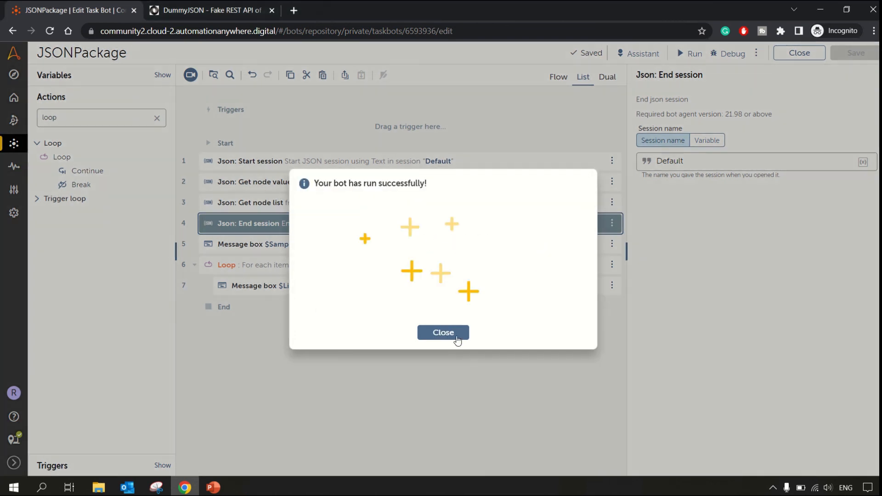
{"action": "left_click", "coordinate": [442, 331]}
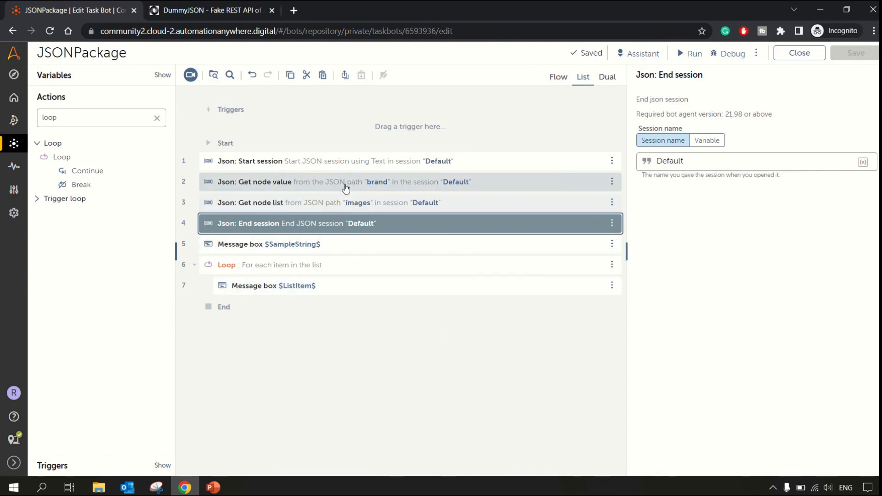
{"action": "left_click", "coordinate": [335, 160]}
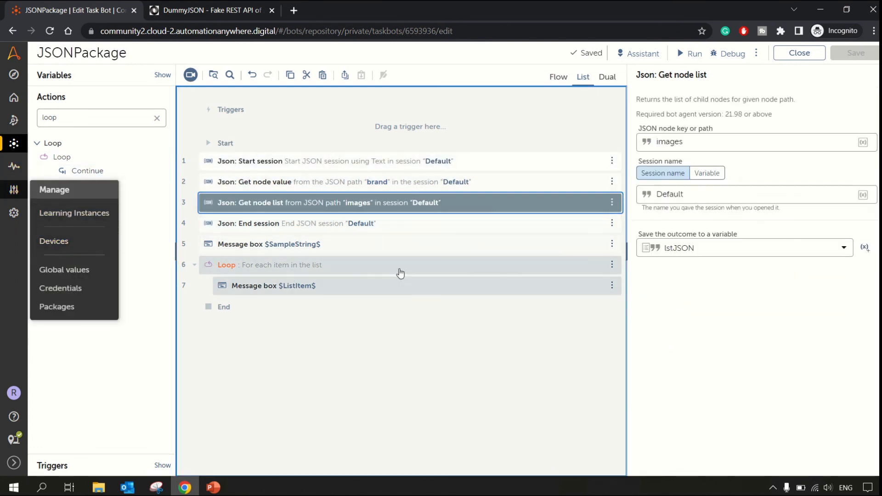
{"action": "left_click", "coordinate": [331, 160]}
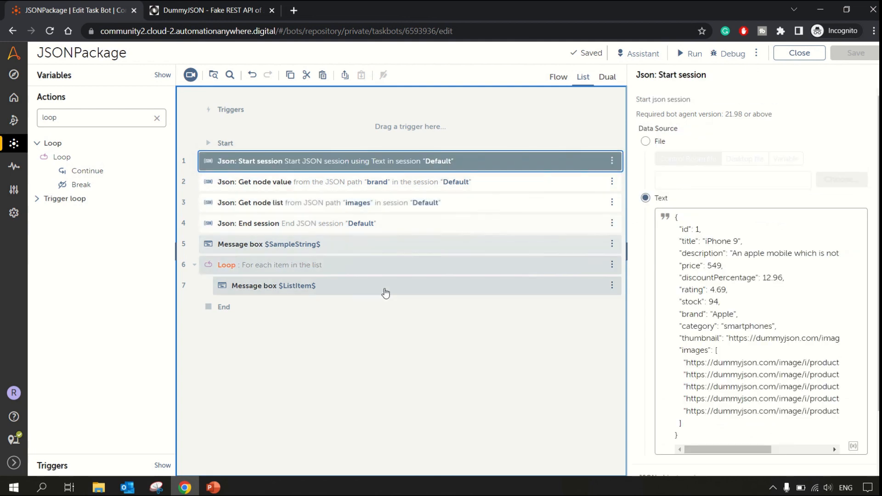